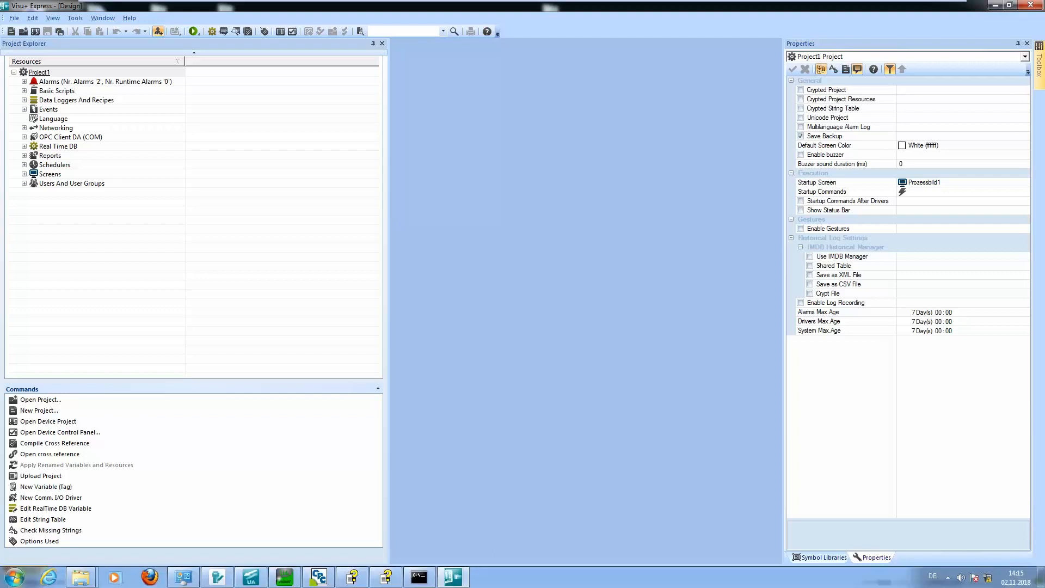
# - Expand Screens in the project tree and bring Prozessbild1 into the designer for editing
pyautogui.click(25, 174)
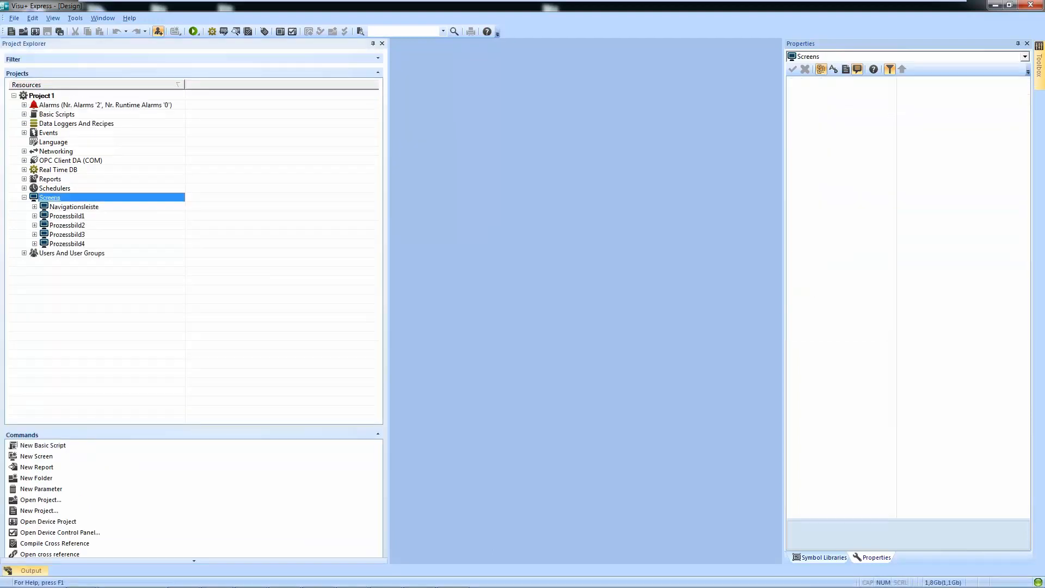
pyautogui.doubleClick(65, 215)
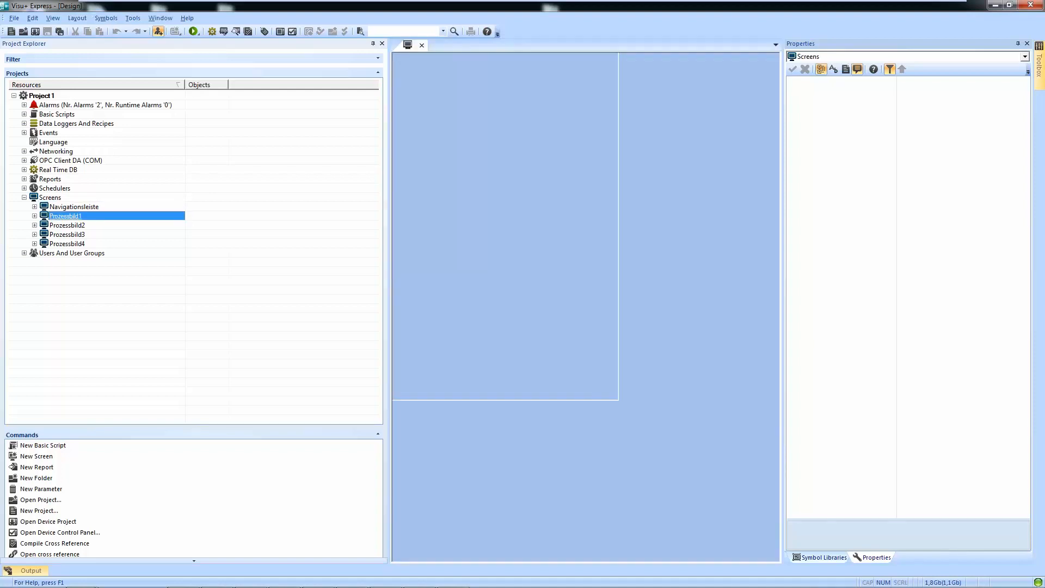
pyautogui.doubleClick(66, 215)
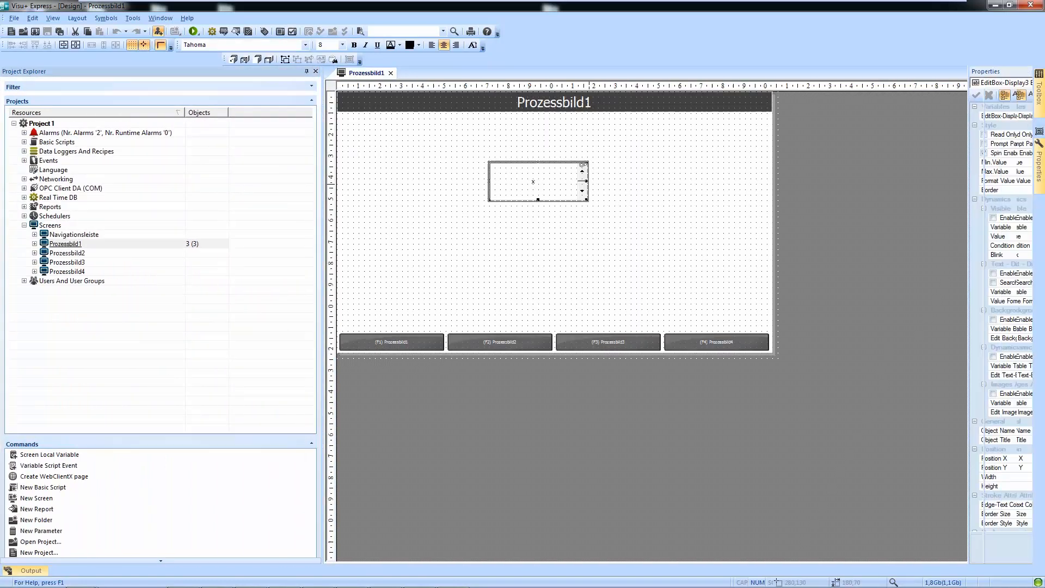
# - Move the edit box on Prozessbild1 further right, leaving the screen modified
pyautogui.moveTo(537, 182); pyautogui.dragTo(619, 189)
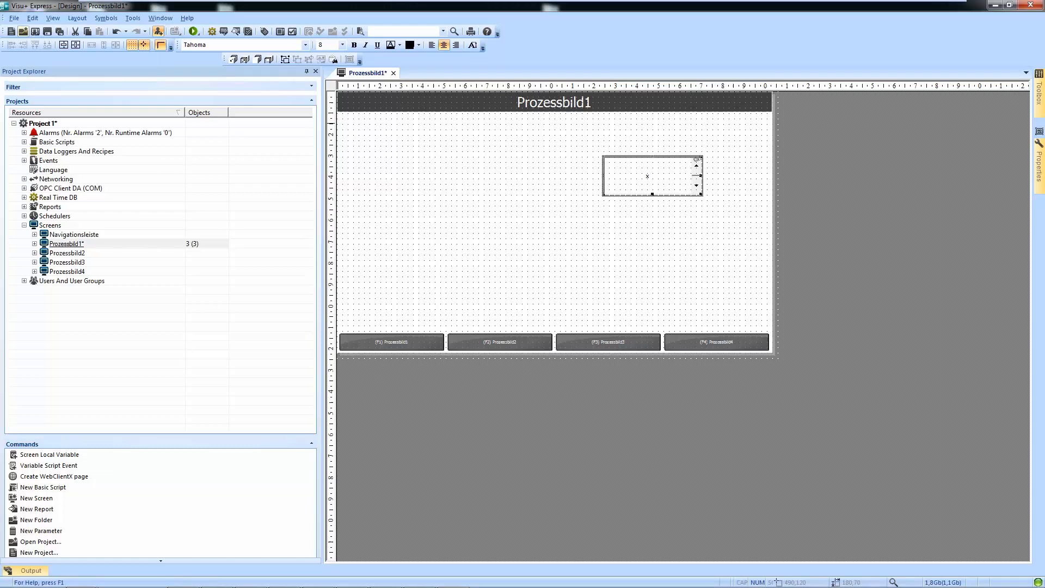
# - Check the File menu, find Save As greyed out, and dismiss it without choosing anything
pyautogui.click(13, 17)
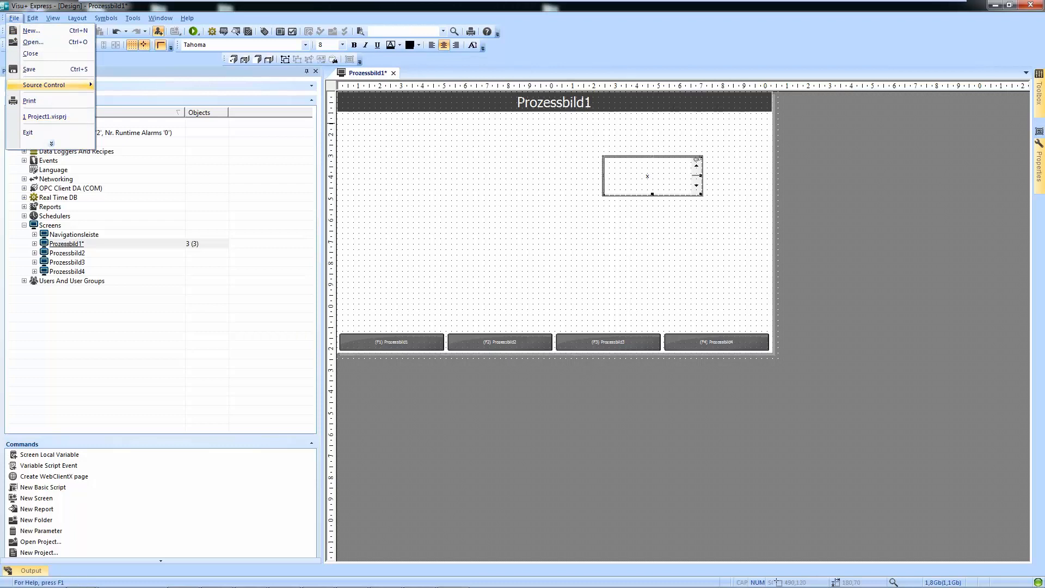
pyautogui.moveTo(29, 70)
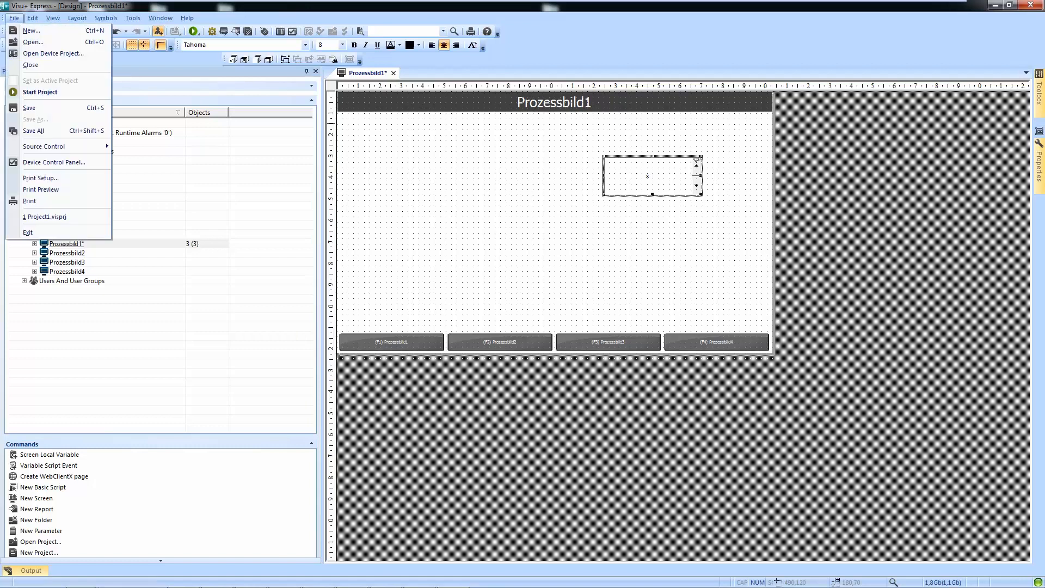
pyautogui.moveTo(32, 131)
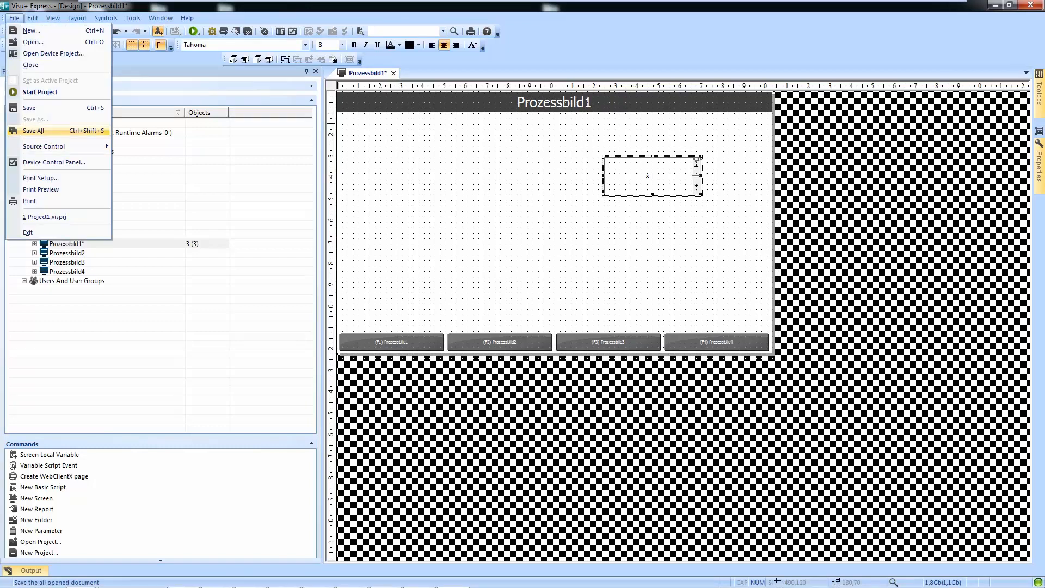
pyautogui.moveTo(36, 119)
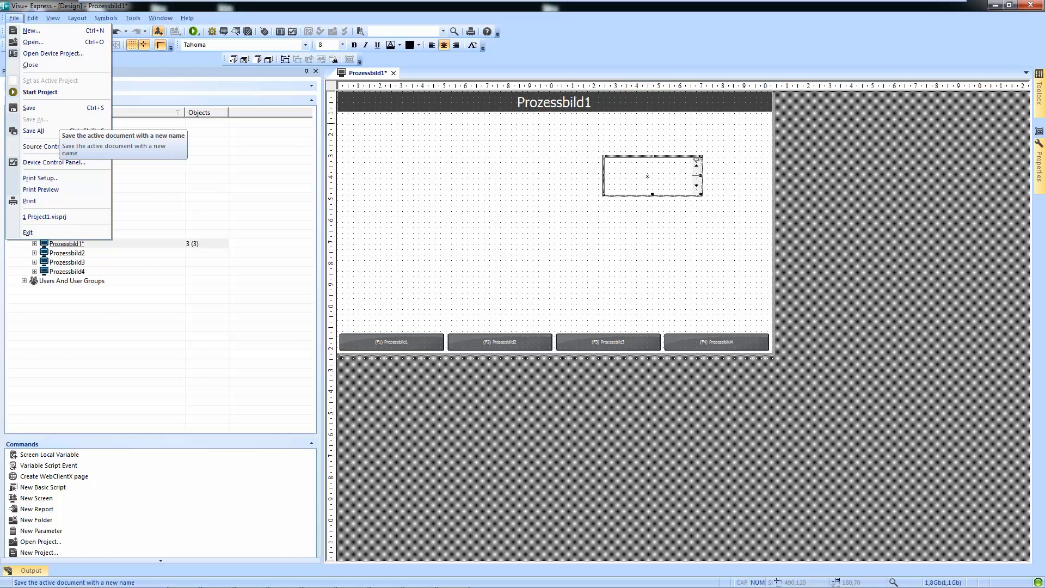
pyautogui.moveTo(34, 131)
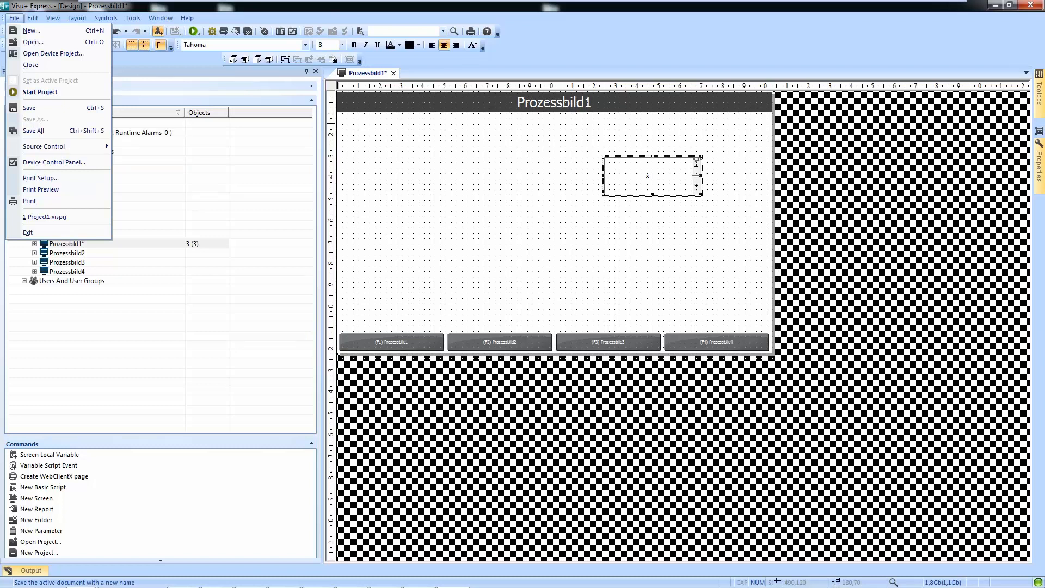
pyautogui.press('Escape')
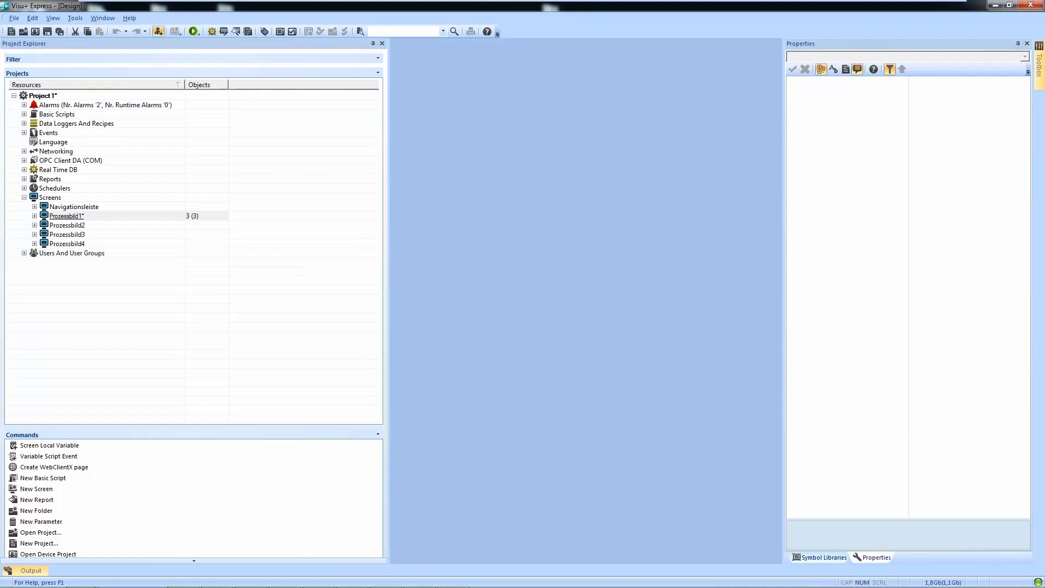
# - Reopen Prozessbild1 in the editor and select the Project1 root node in the tree
pyautogui.click(13, 18)
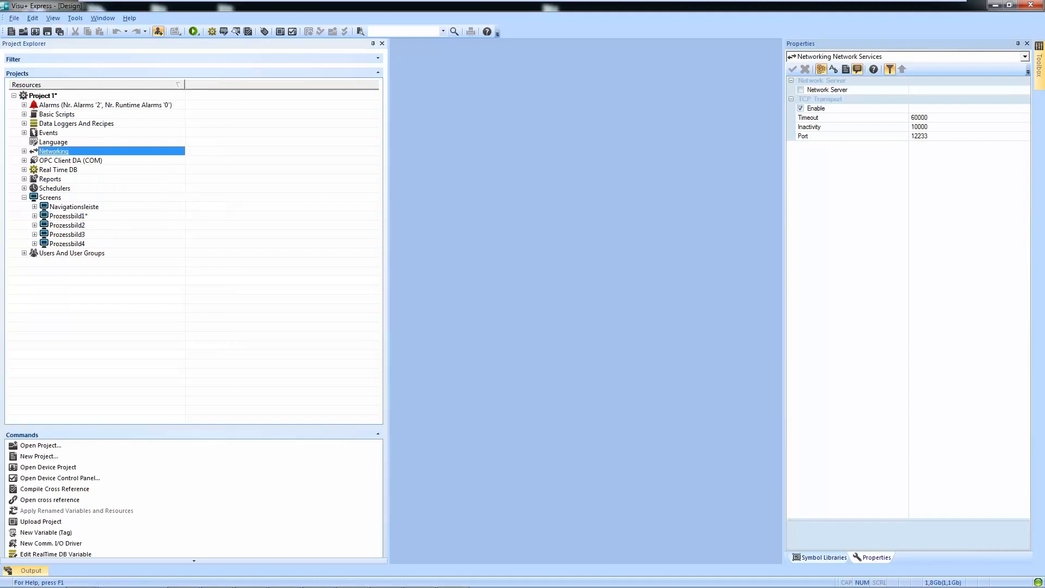
pyautogui.doubleClick(65, 215)
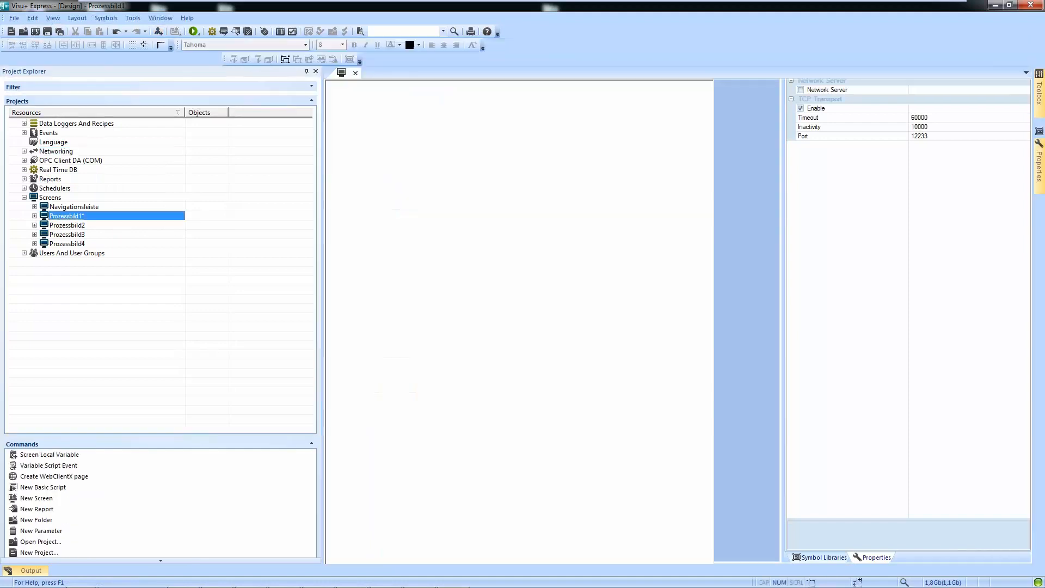
pyautogui.doubleClick(65, 215)
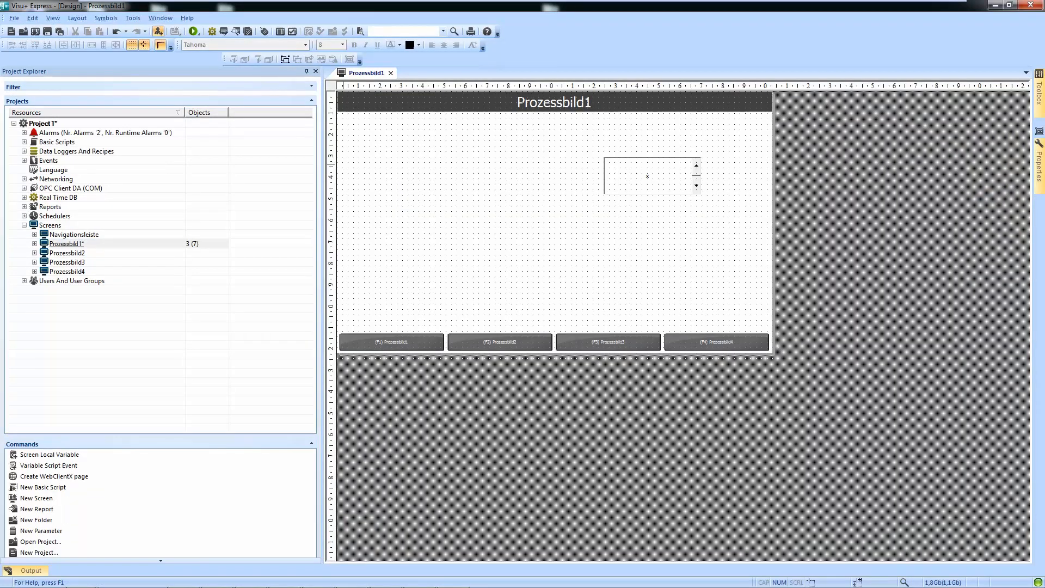
pyautogui.click(38, 123)
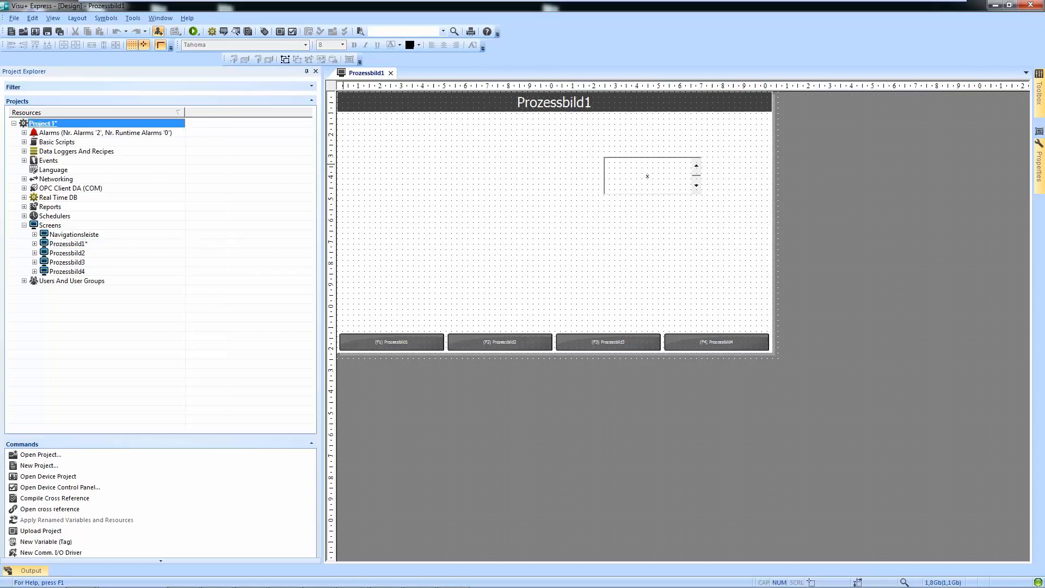
# - Bring up the File menu to confirm Save As is now available for the project
pyautogui.click(13, 17)
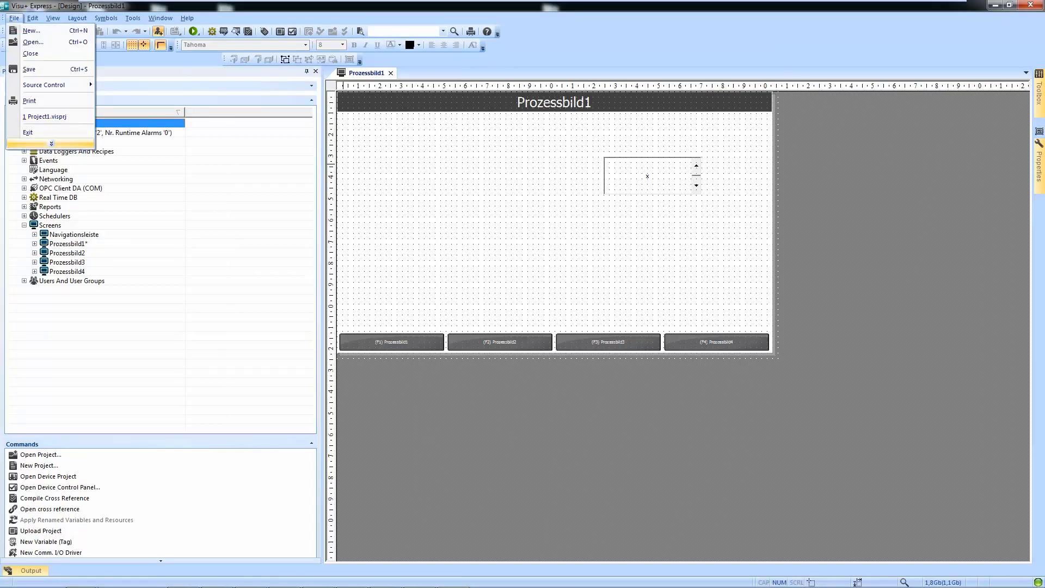
pyautogui.moveTo(33, 118)
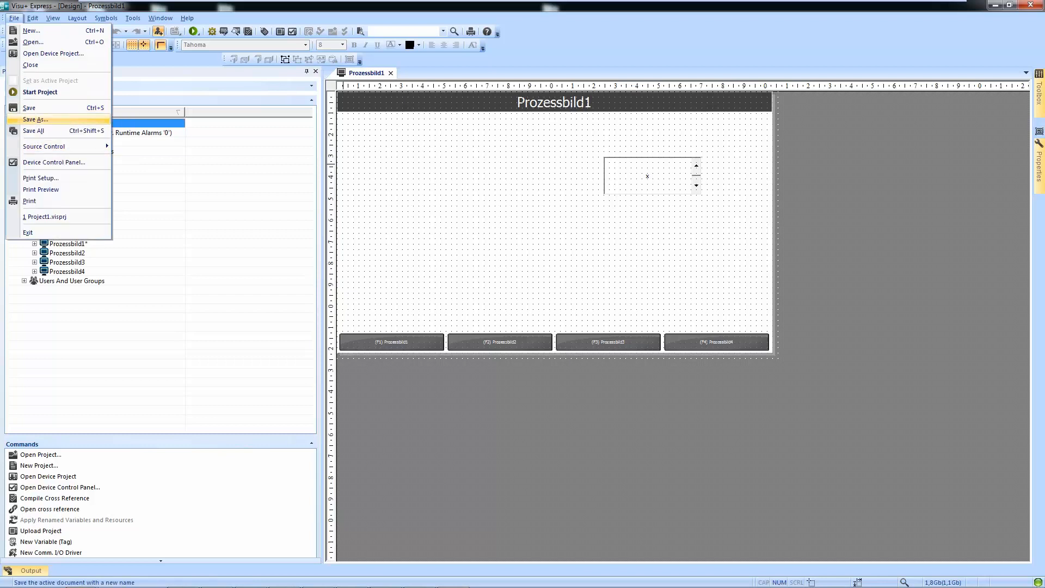
pyautogui.moveTo(39, 119)
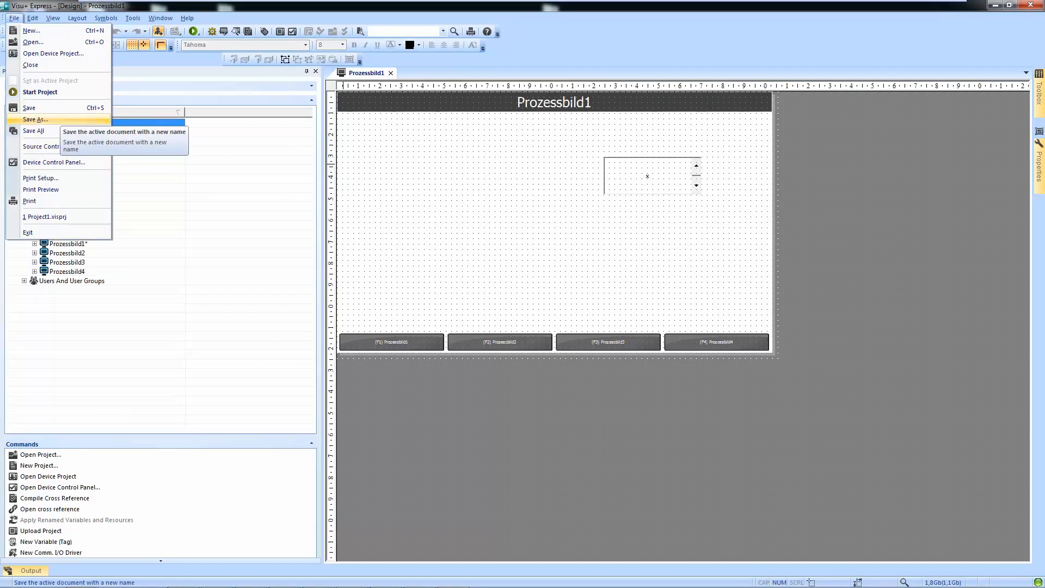